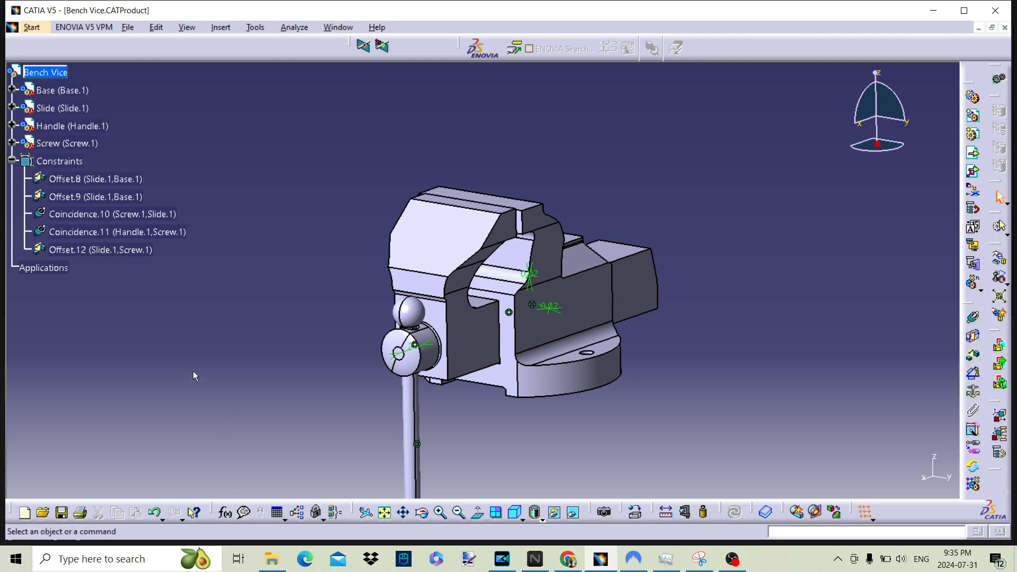
mouse_move(375, 254)
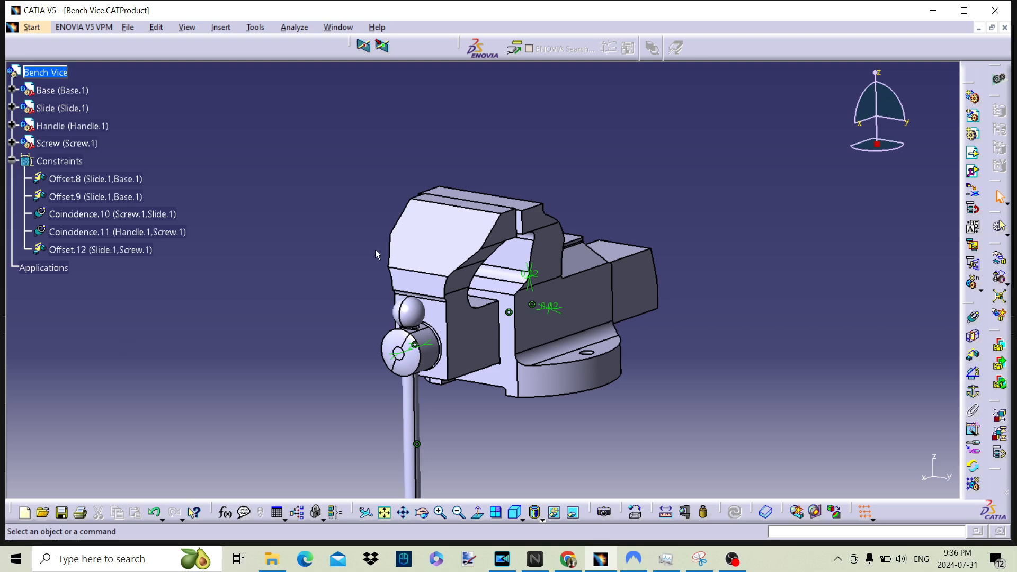
- Open the Offset.8 constraint definition and rename it to 'Slider side'
double_click(95, 179)
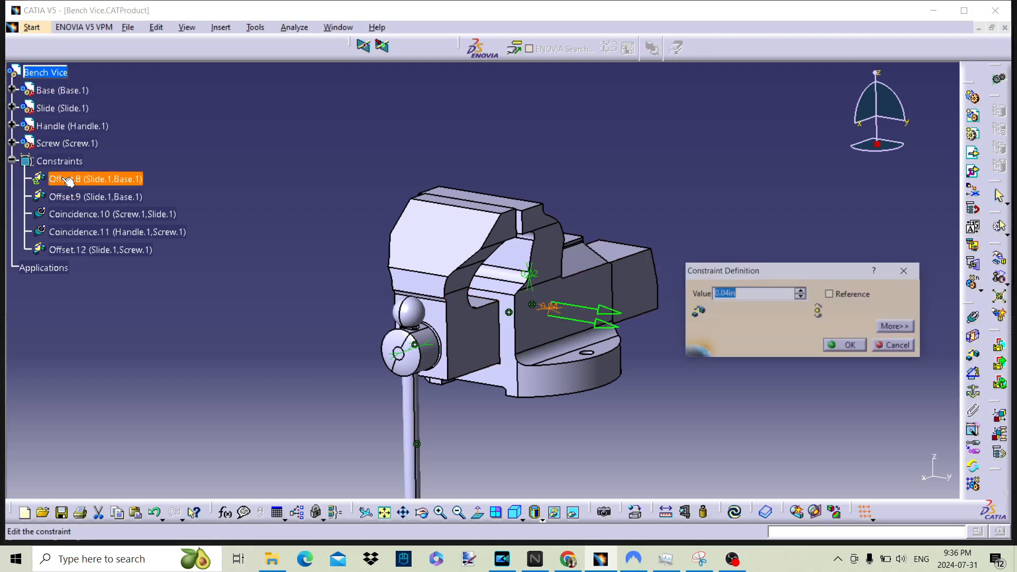
left_click(844, 344)
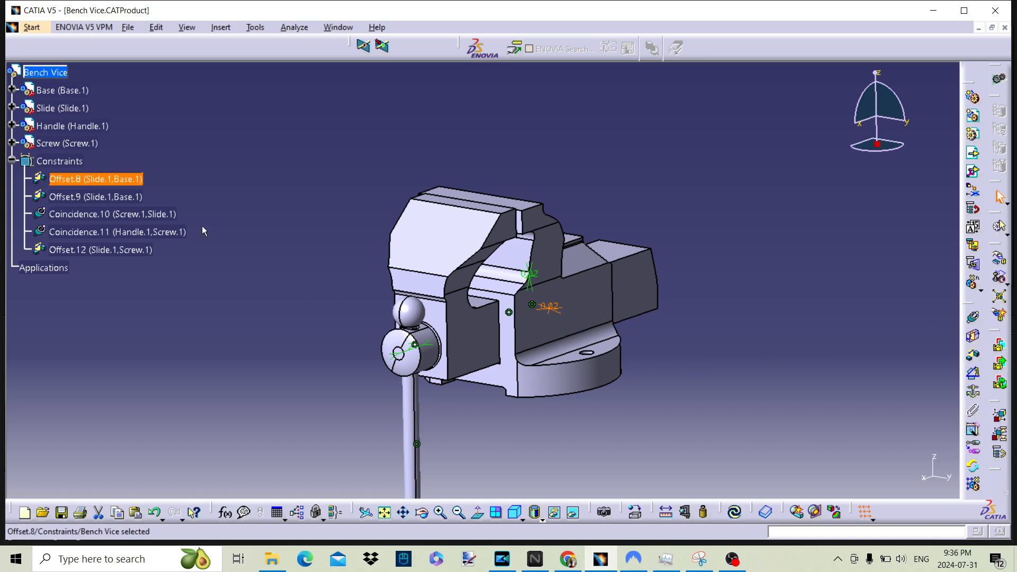
double_click(95, 179)
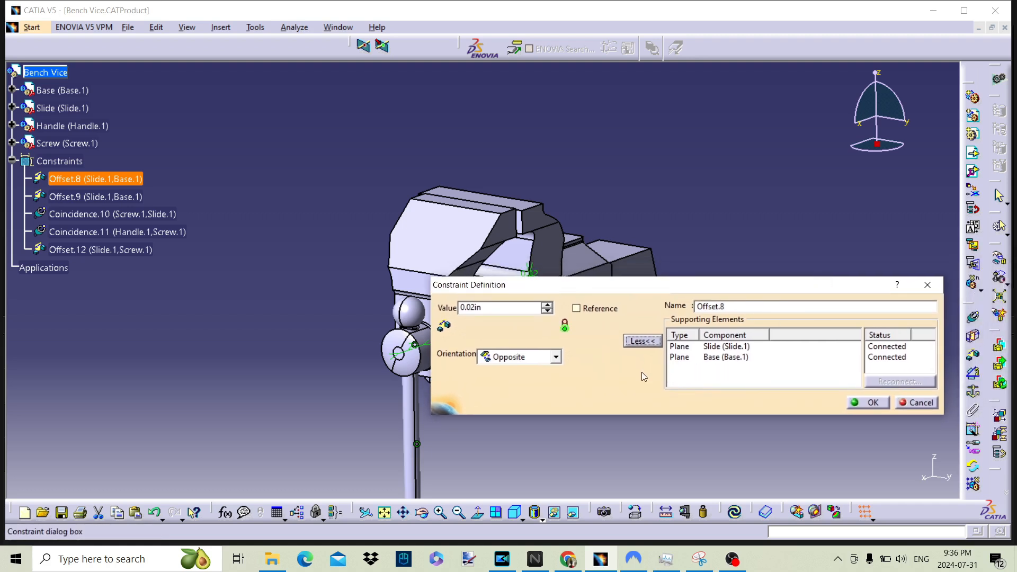
right_click(95, 178)
type("Slider sid")
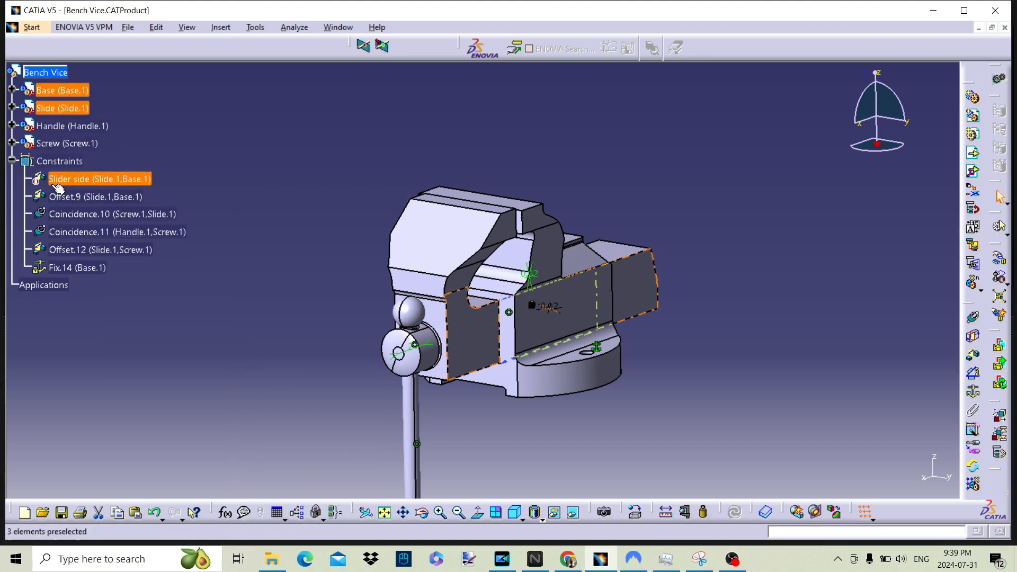
- Set Slider side to Name/Value Display so it reads 'Slider side = 0.02'
right_click(99, 178)
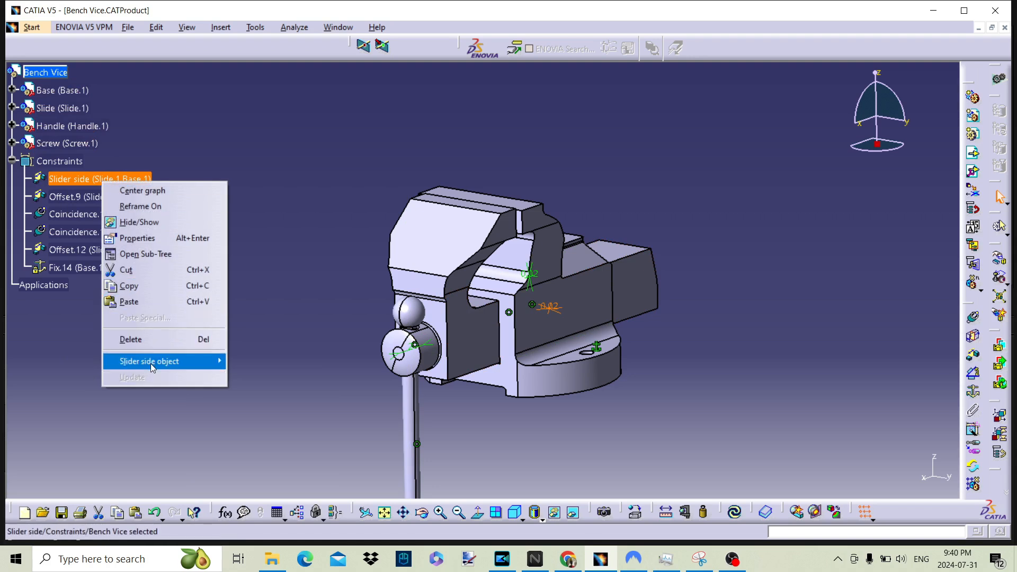
mouse_move(148, 361)
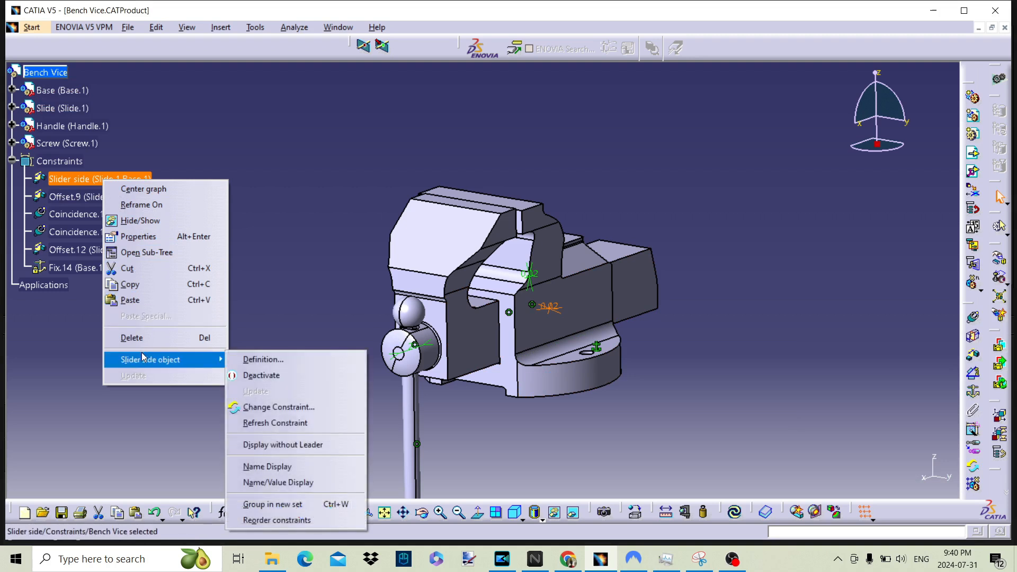
mouse_move(275, 423)
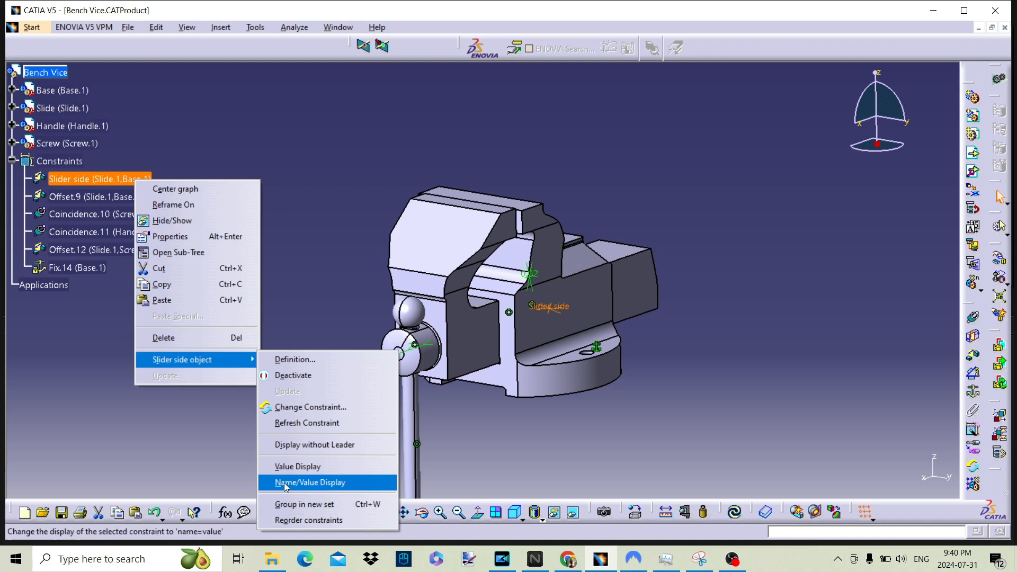
left_click(309, 482)
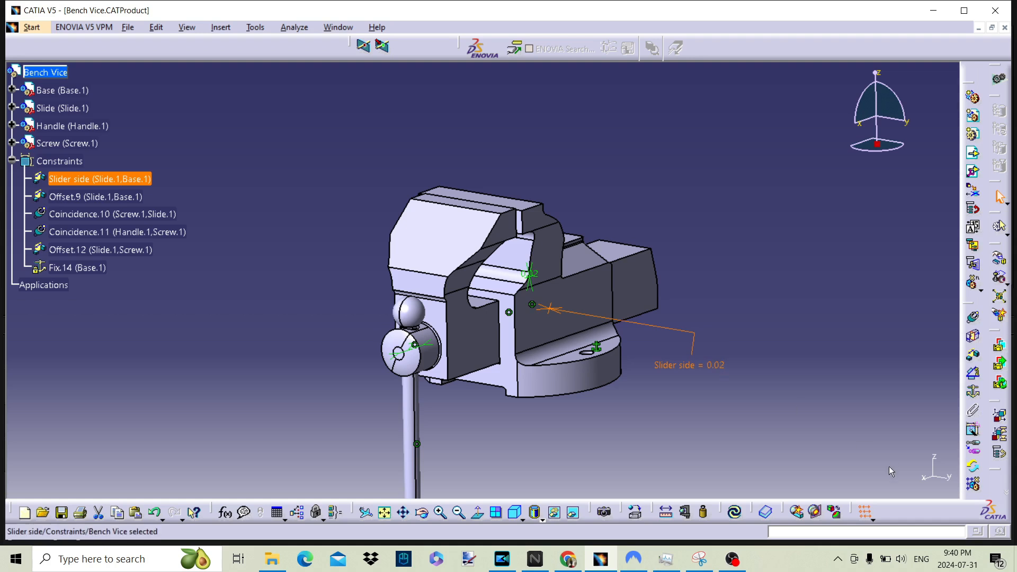
- Clear the selection and bring up a constraint's contextual menu for Name/Value Display
left_click(95, 196)
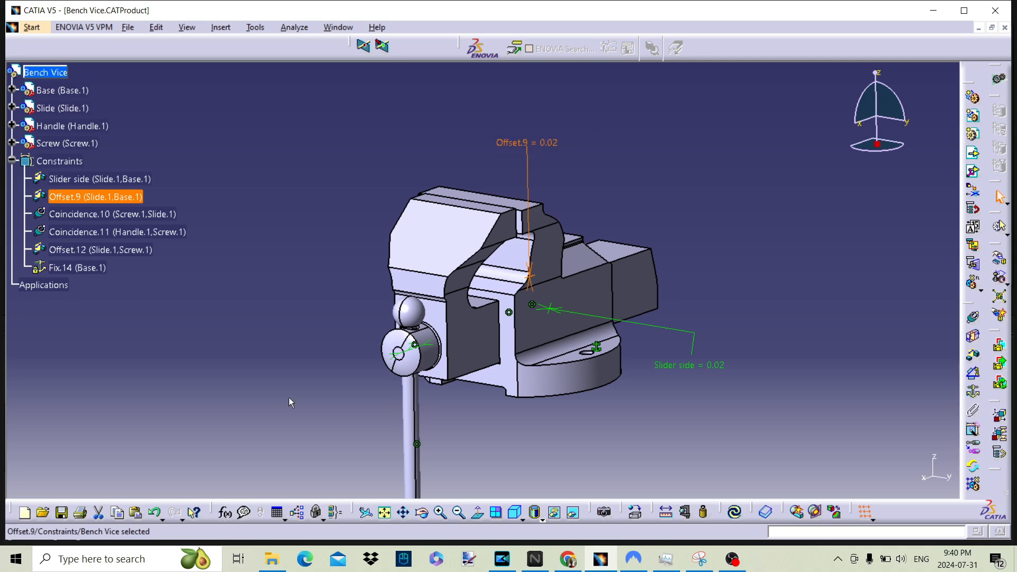
right_click(100, 179)
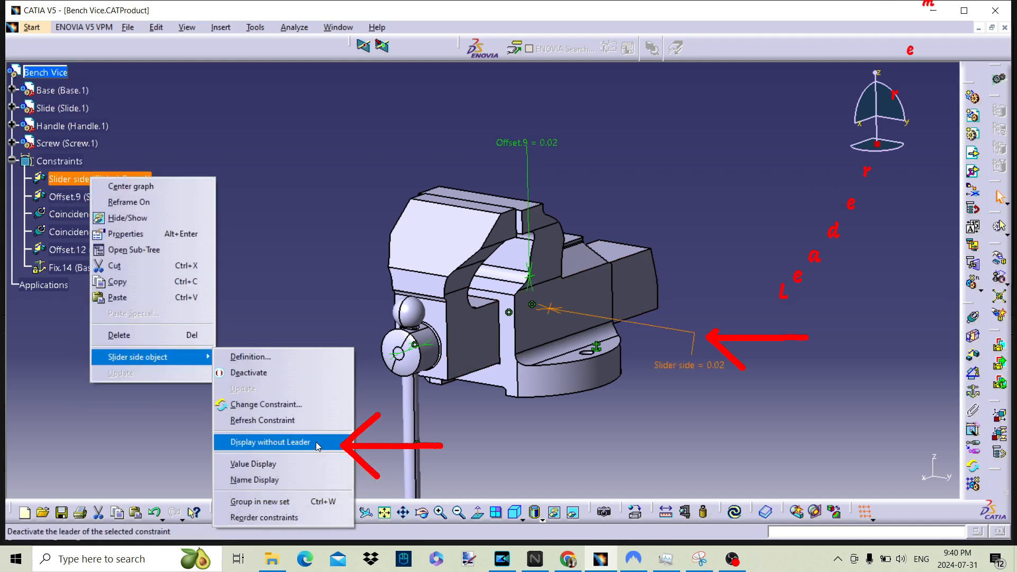
- Display the Slider side constraint label without its leader line
left_click(271, 441)
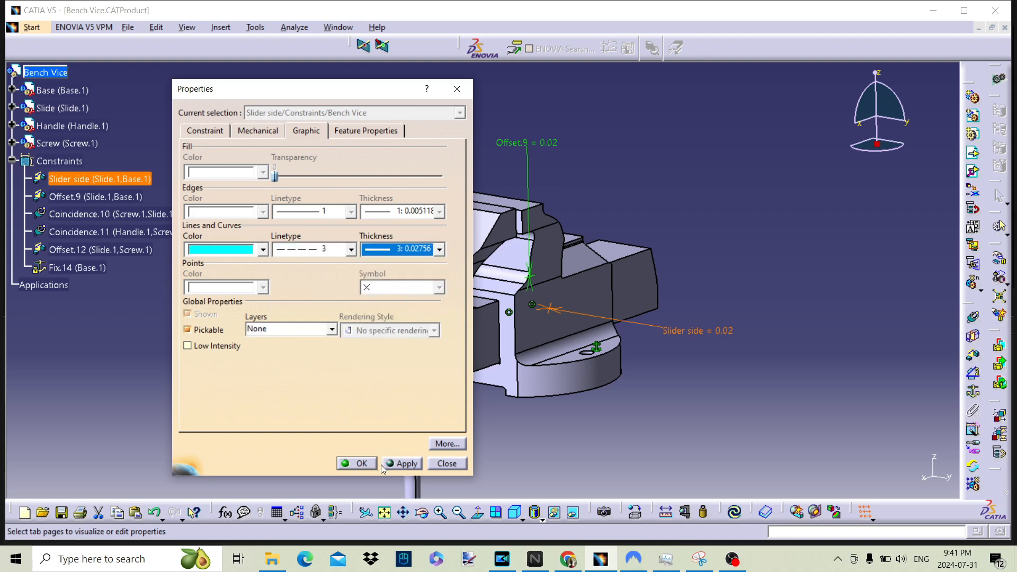
- Apply cyan colour, dashed linetype 3 and thickness 3 to the Slider side constraint
left_click(356, 463)
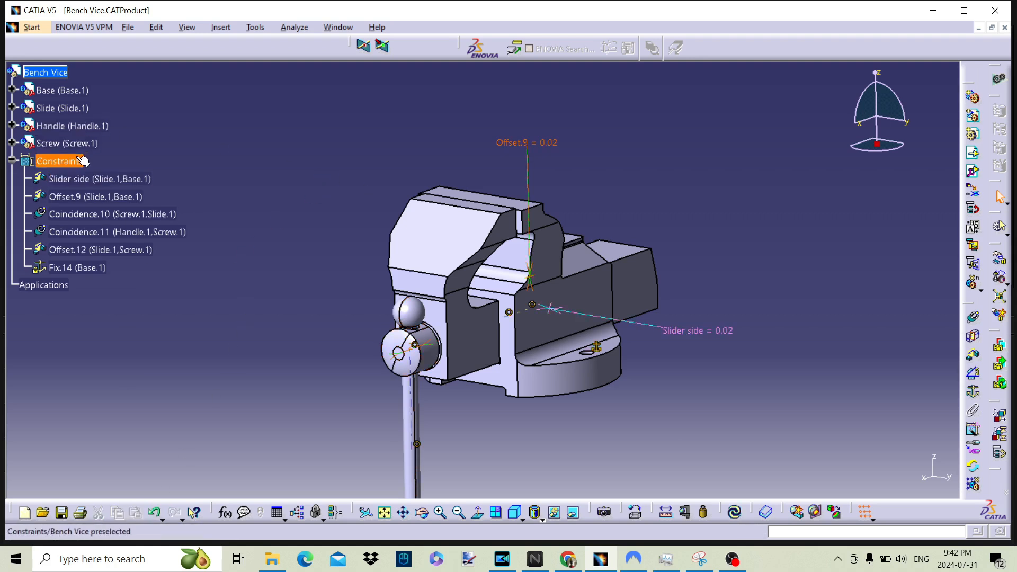